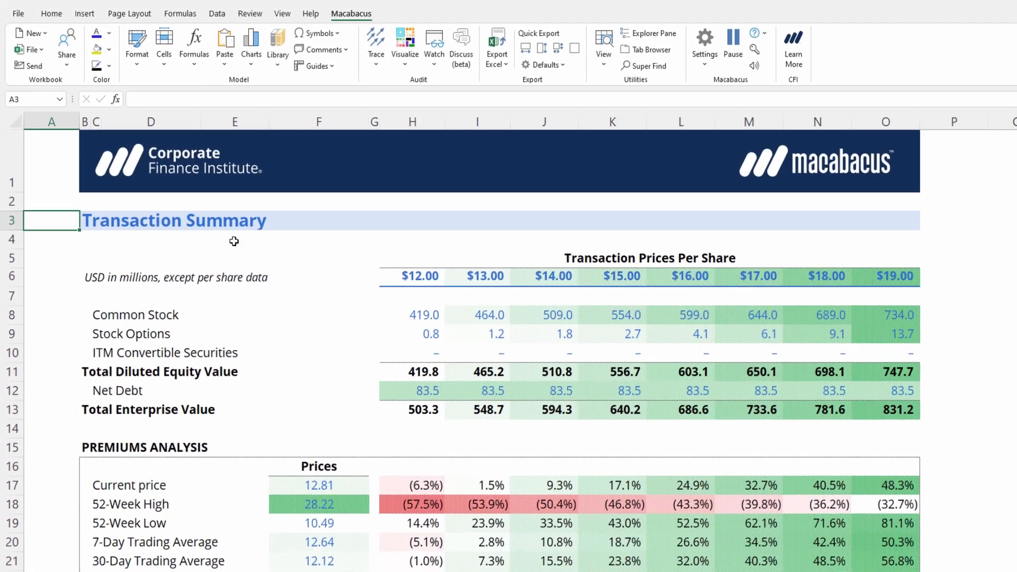
# Inspect the $13.00 and $12.00 share price cells, then preview the sheet for printing.
pyautogui.click(407, 46)
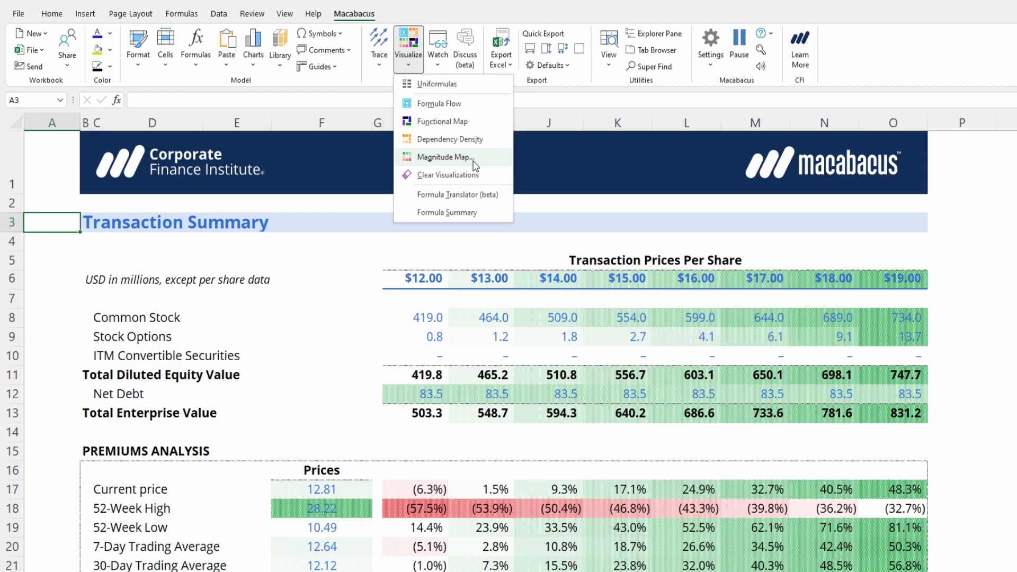
pyautogui.moveTo(445, 157)
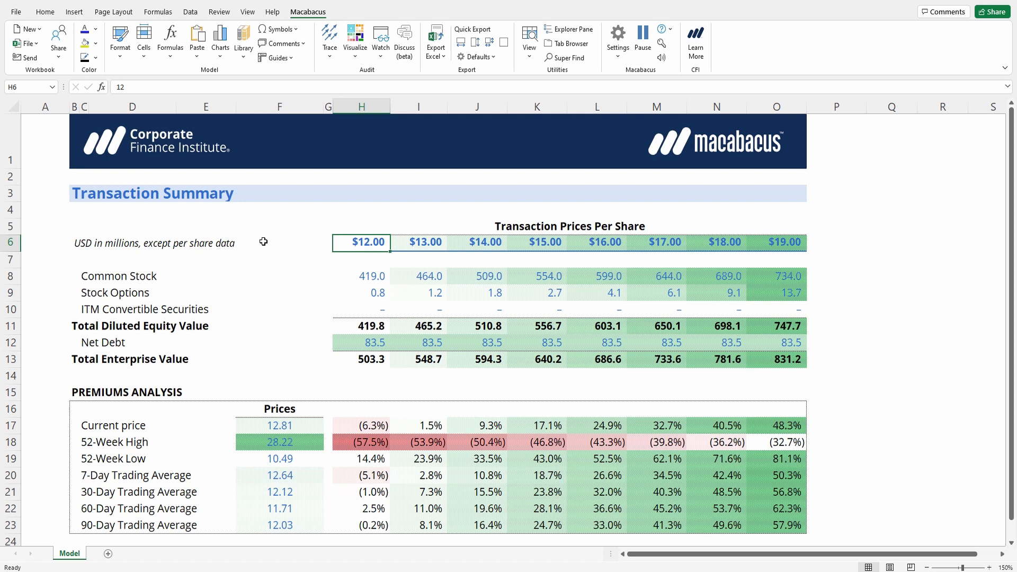
pyautogui.click(418, 241)
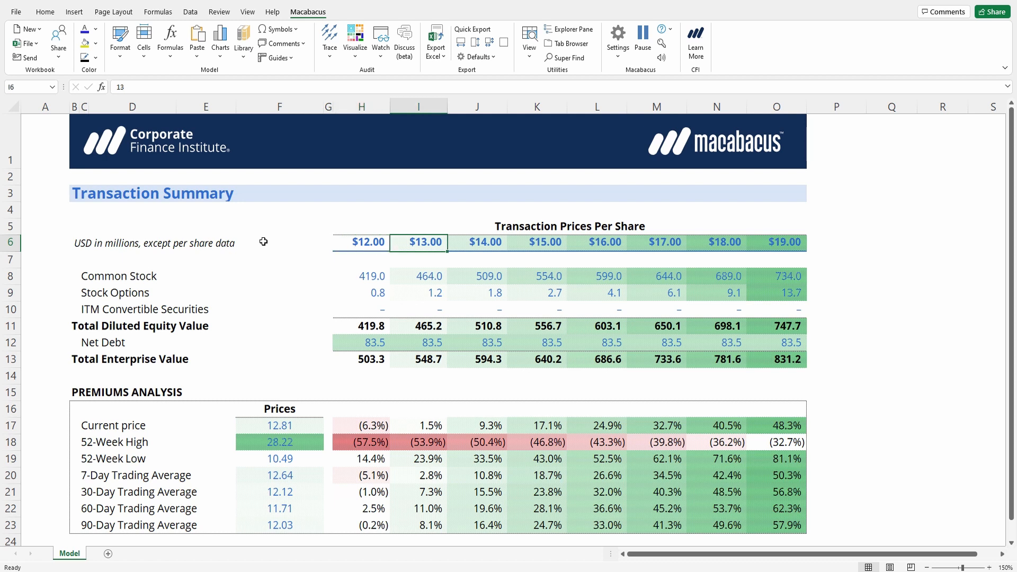
pyautogui.click(419, 407)
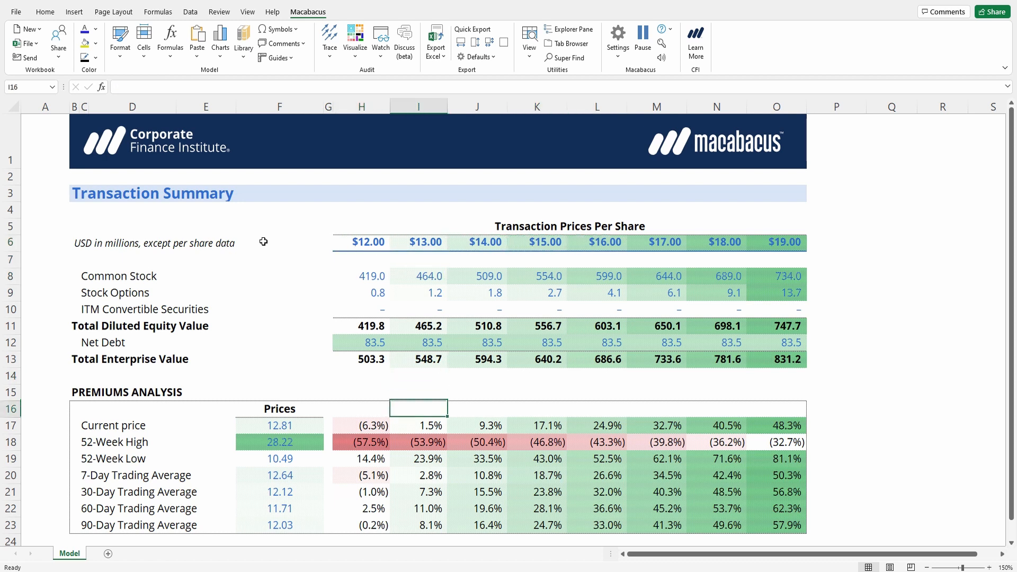
pyautogui.click(361, 308)
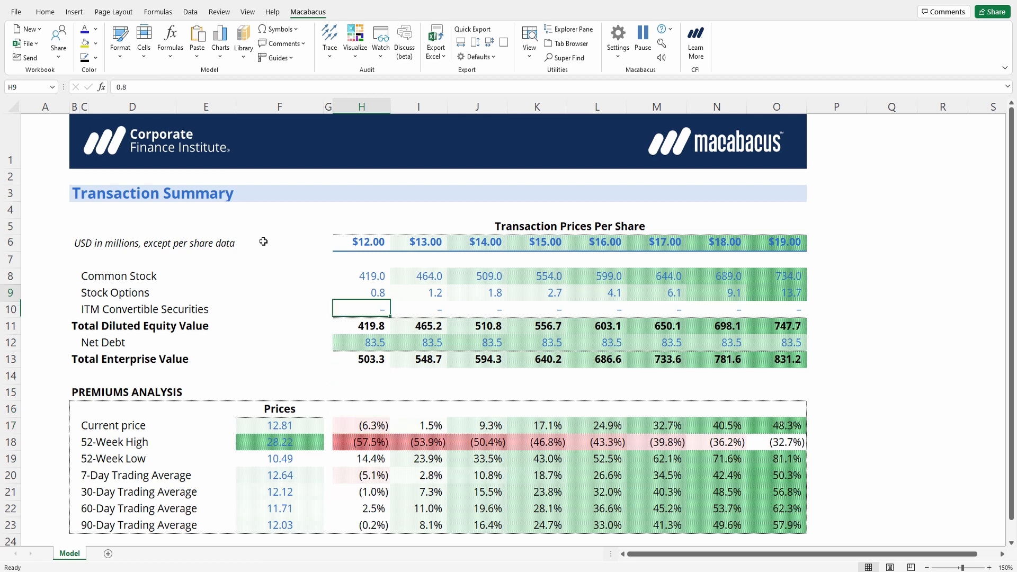
pyautogui.click(361, 242)
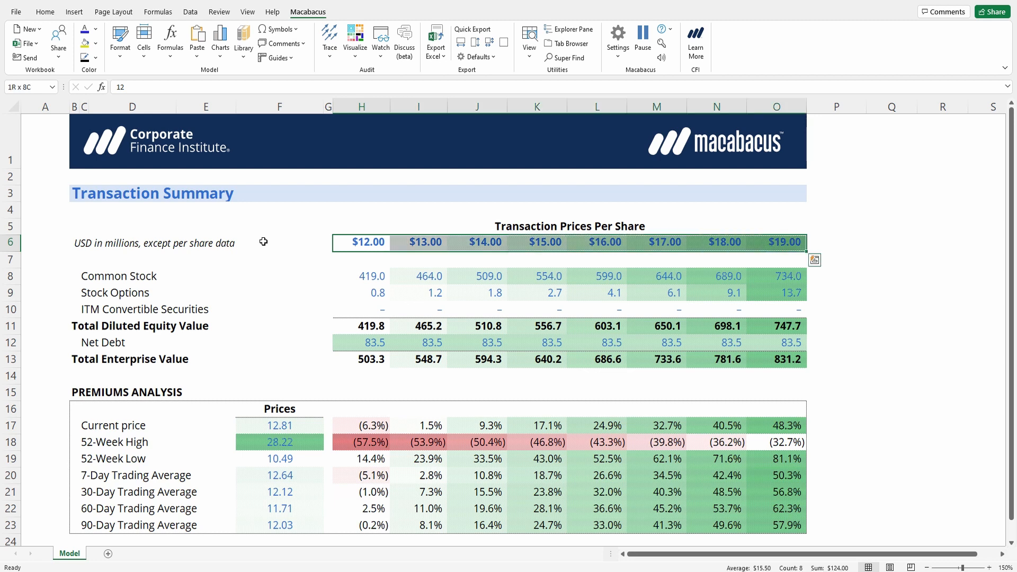
pyautogui.click(361, 242)
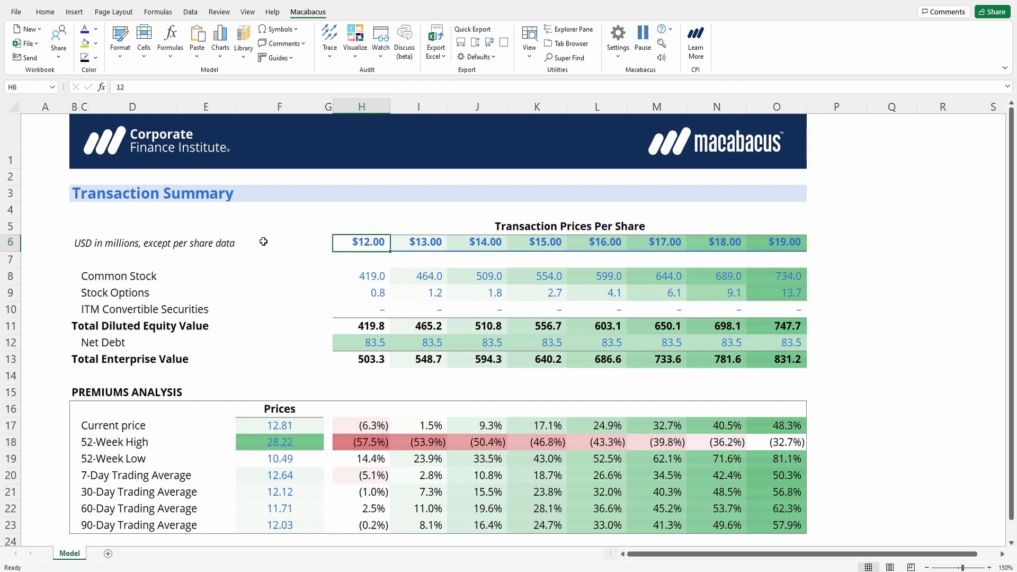
pyautogui.press('ctrl+p')
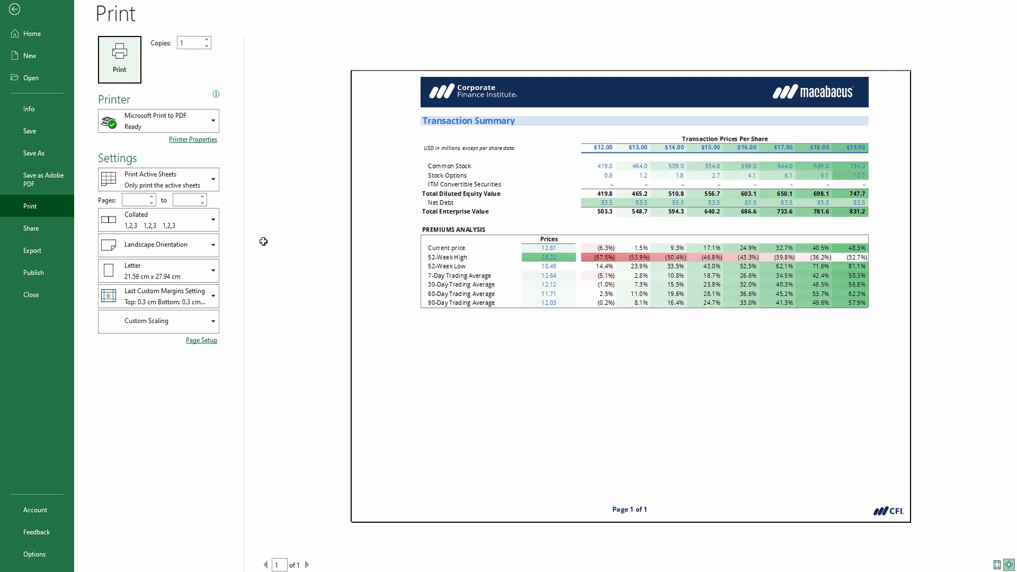
# Leave print preview and return to the transaction summary worksheet.
pyautogui.click(14, 9)
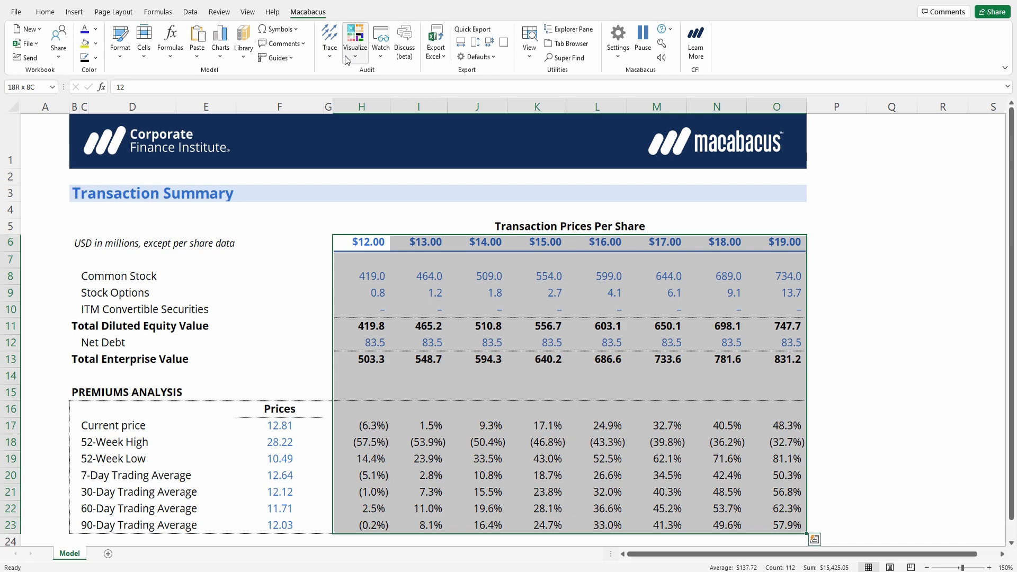
# Apply a Magnitude Map to H6:O23, analysing each row in the selection individually.
pyautogui.click(355, 40)
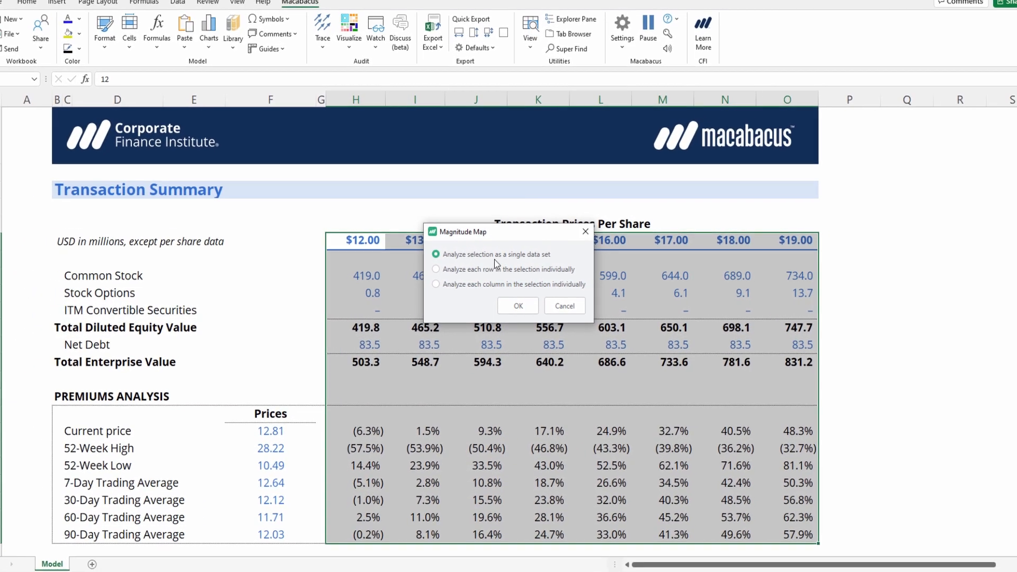
pyautogui.moveTo(459, 231); pyautogui.dragTo(334, 117)
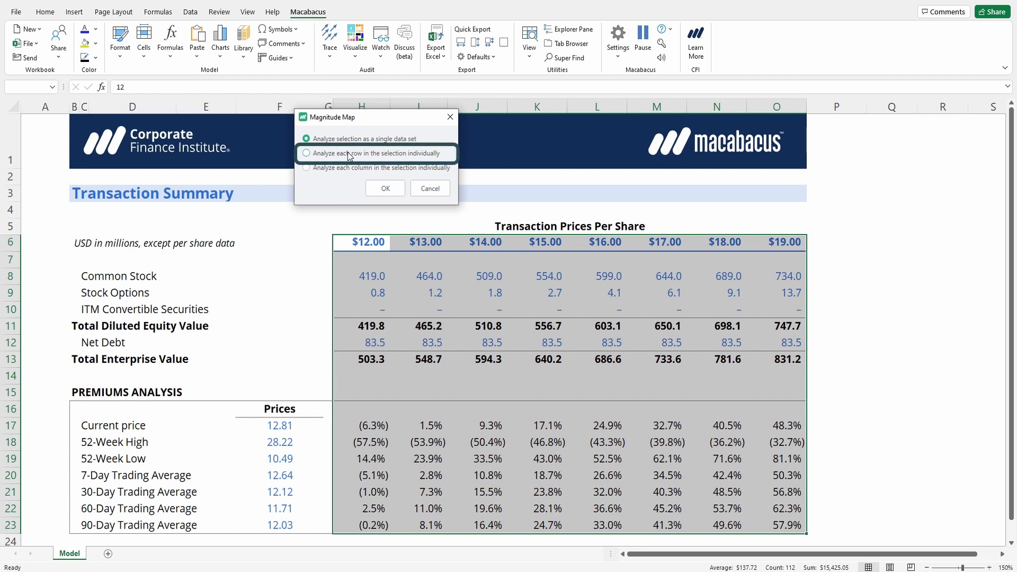
pyautogui.click(307, 153)
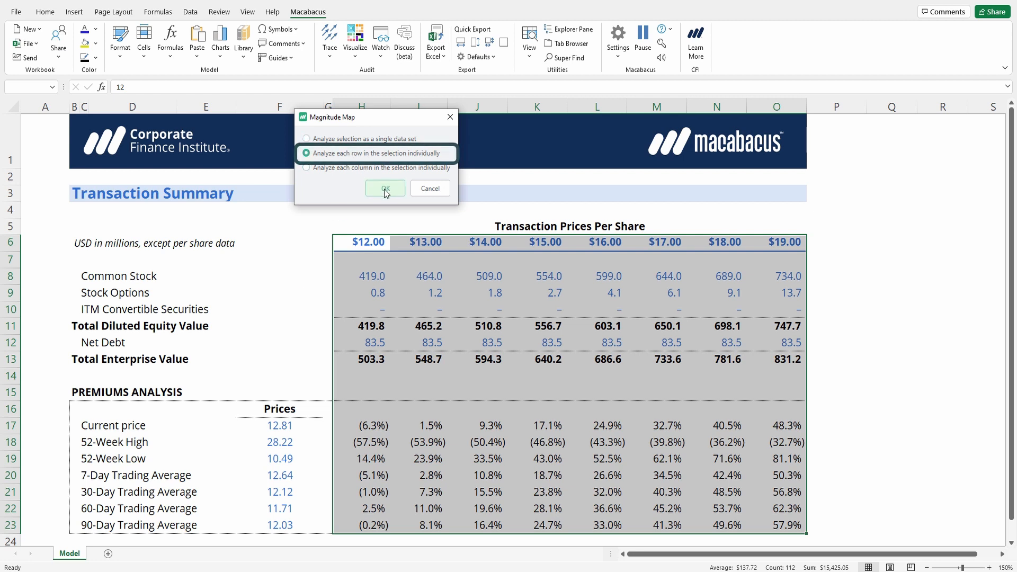
pyautogui.click(384, 189)
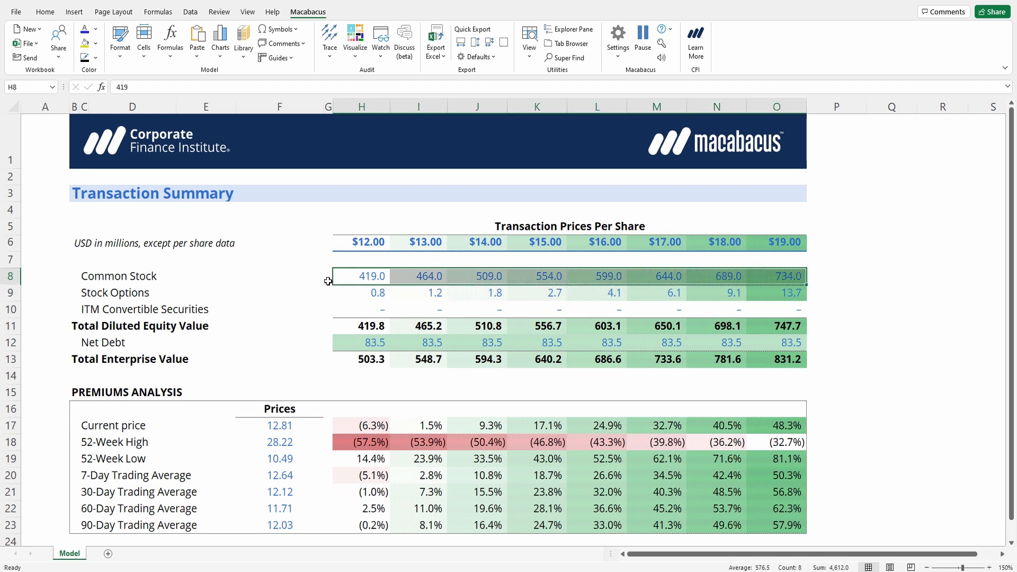
pyautogui.click(377, 292)
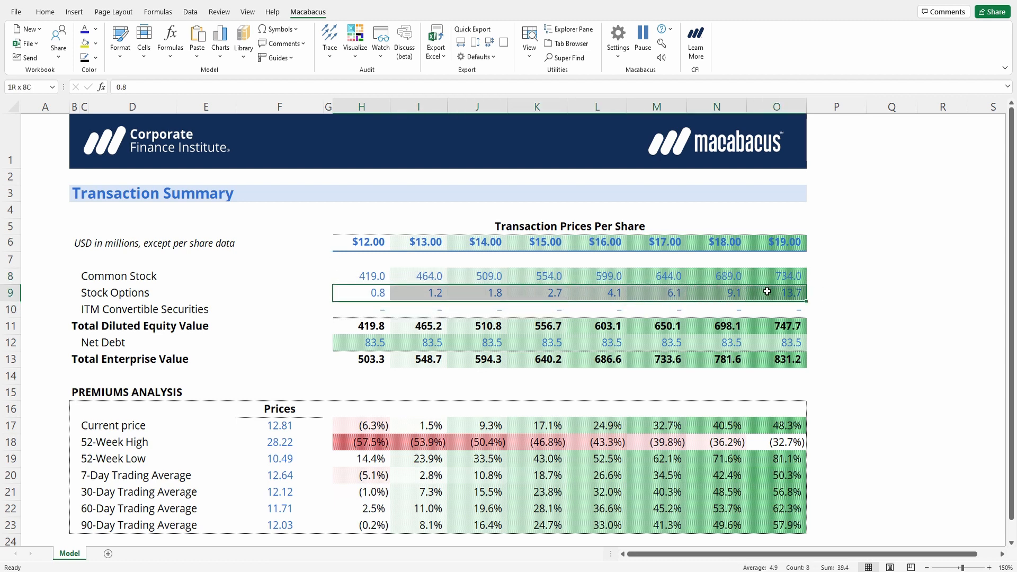
pyautogui.click(776, 106)
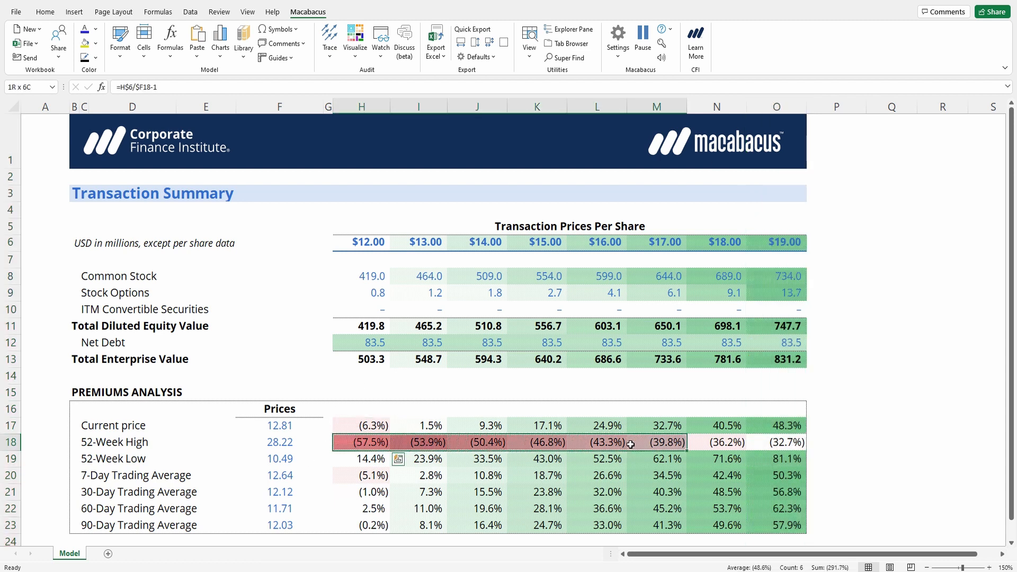
pyautogui.moveTo(639, 443)
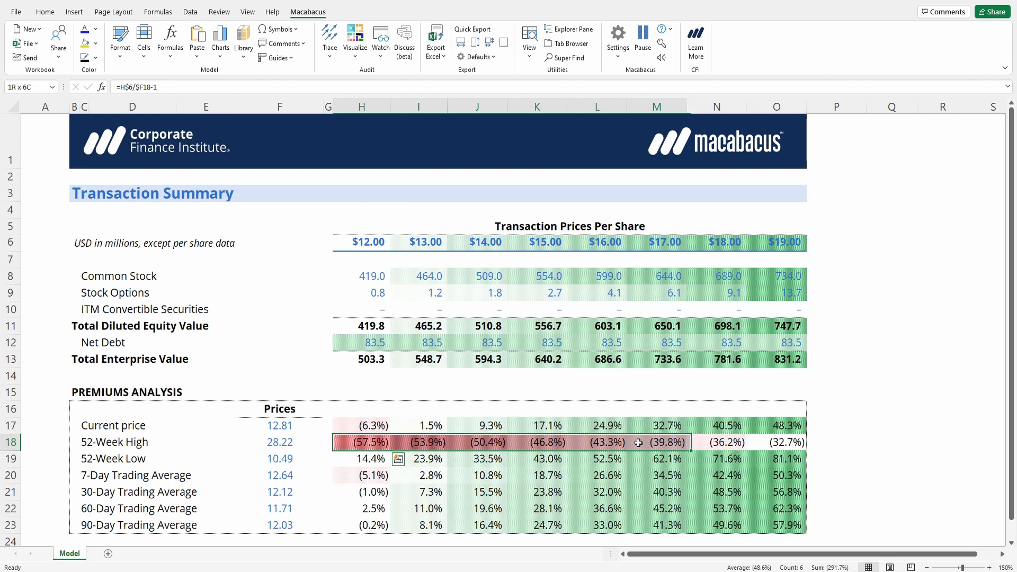
pyautogui.click(536, 442)
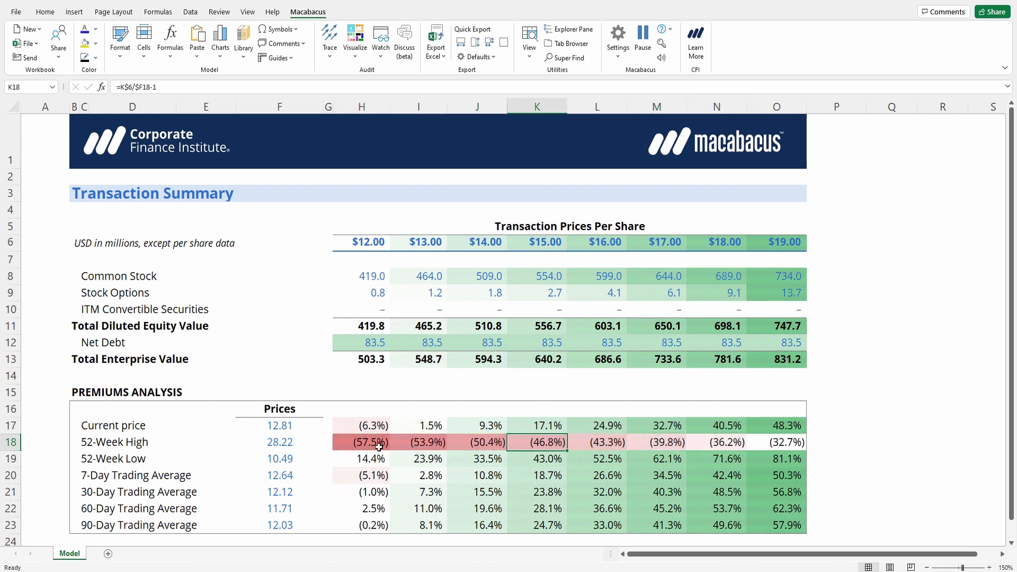
pyautogui.click(361, 442)
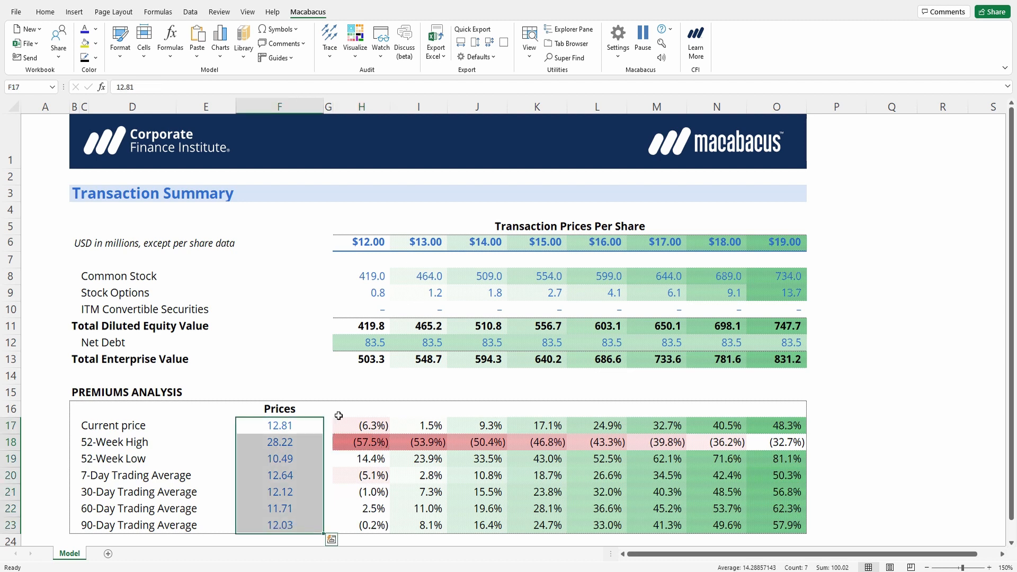
# Shade the Prices cells F17:F23 with a Magnitude Map as a single data set.
pyautogui.click(355, 37)
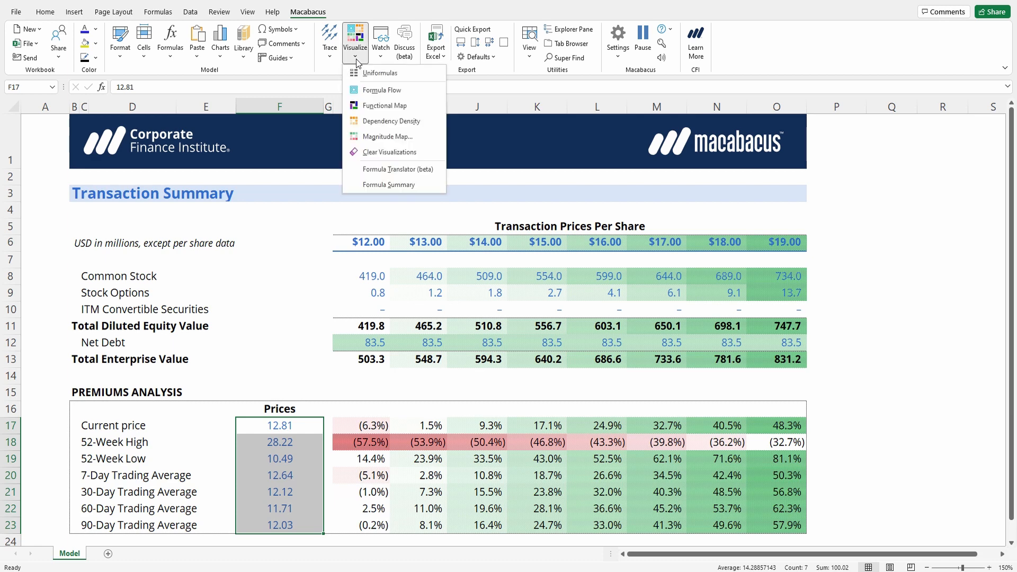
pyautogui.moveTo(393, 136)
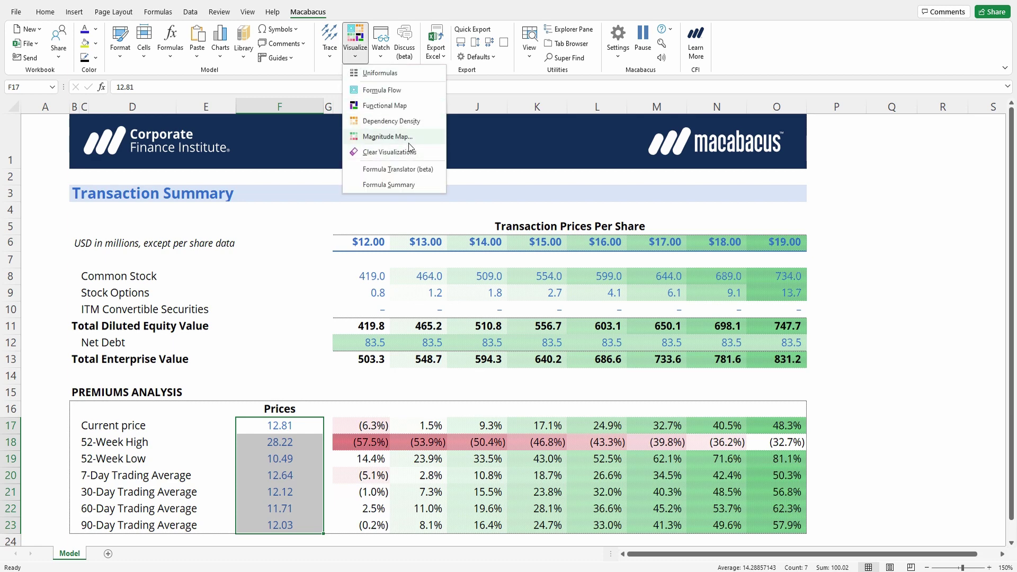
pyautogui.click(387, 136)
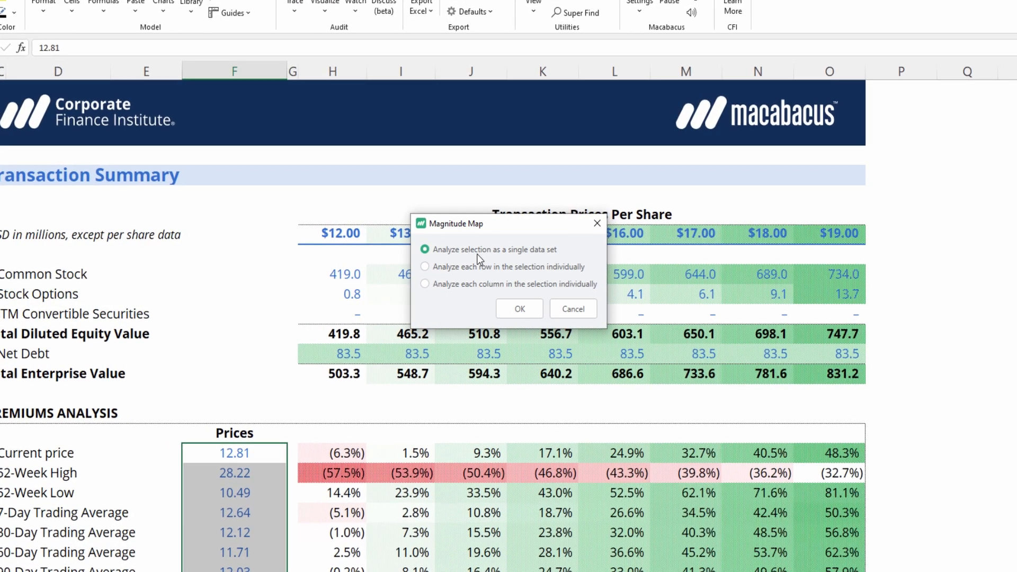
pyautogui.moveTo(518, 309)
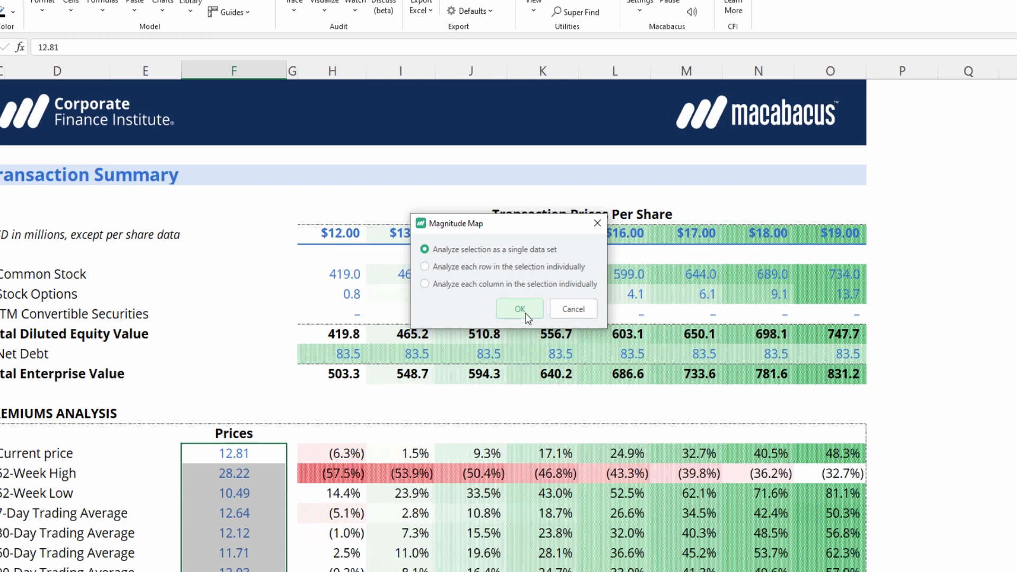
pyautogui.click(519, 309)
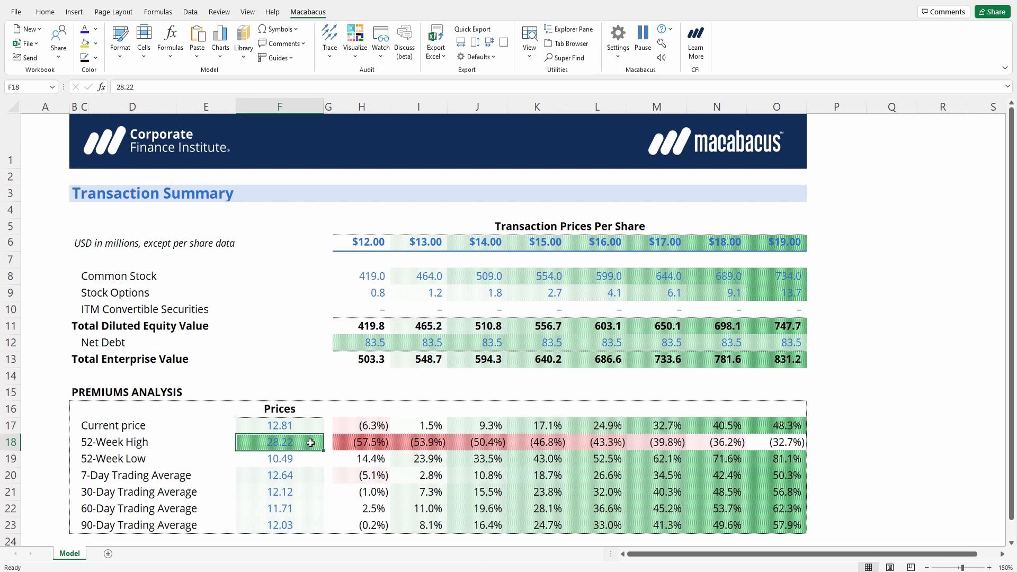
# Inspect the 52-Week High and another shaded price, deselect to A3, and show Home.
pyautogui.click(279, 459)
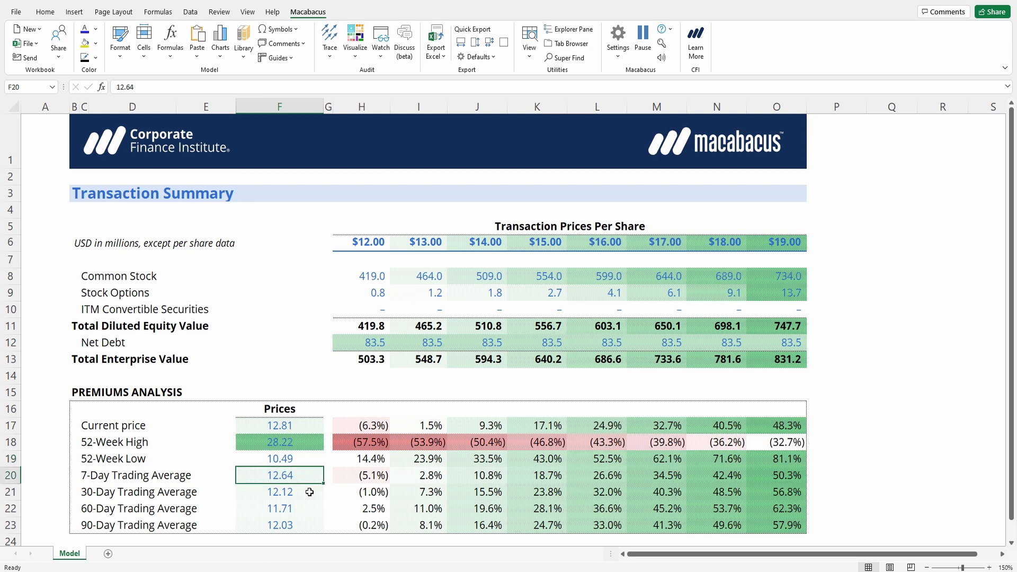
pyautogui.click(279, 426)
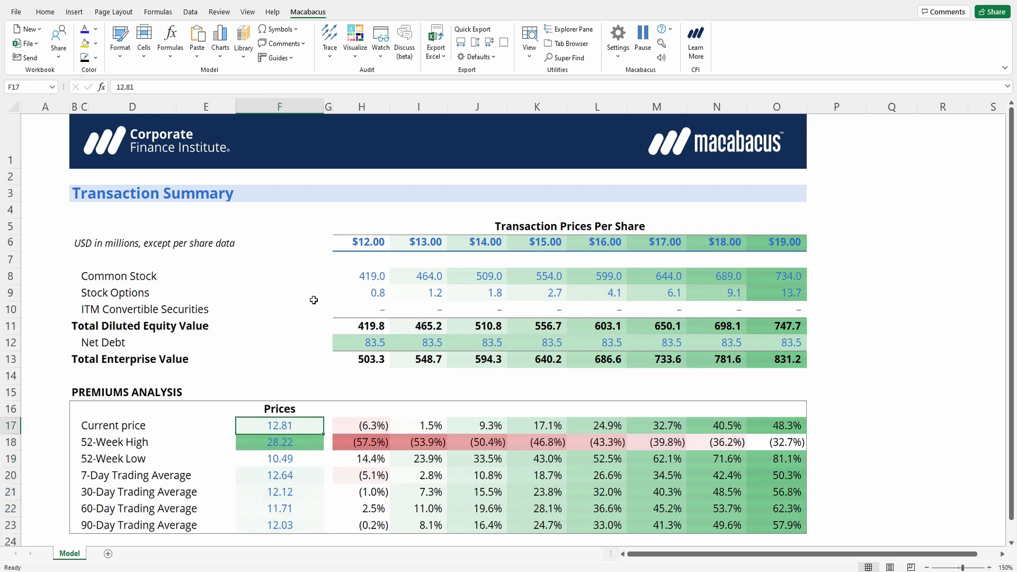
pyautogui.click(45, 193)
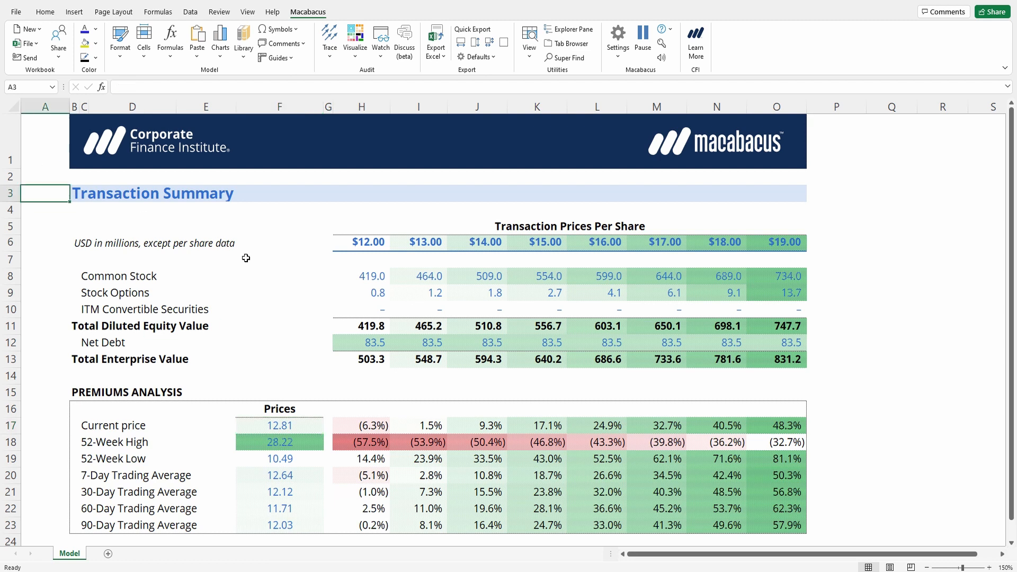
pyautogui.moveTo(251, 261)
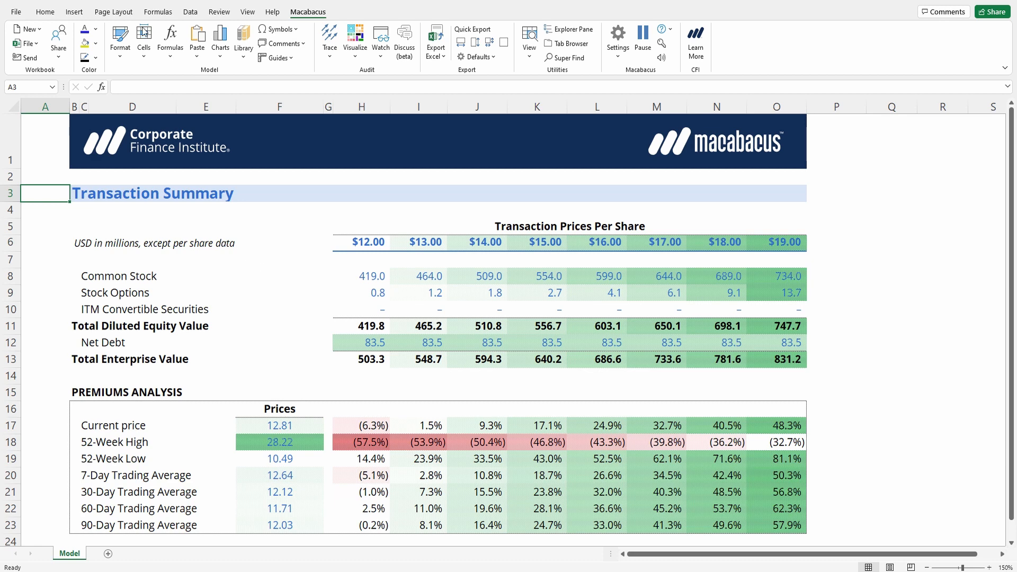
pyautogui.click(32, 12)
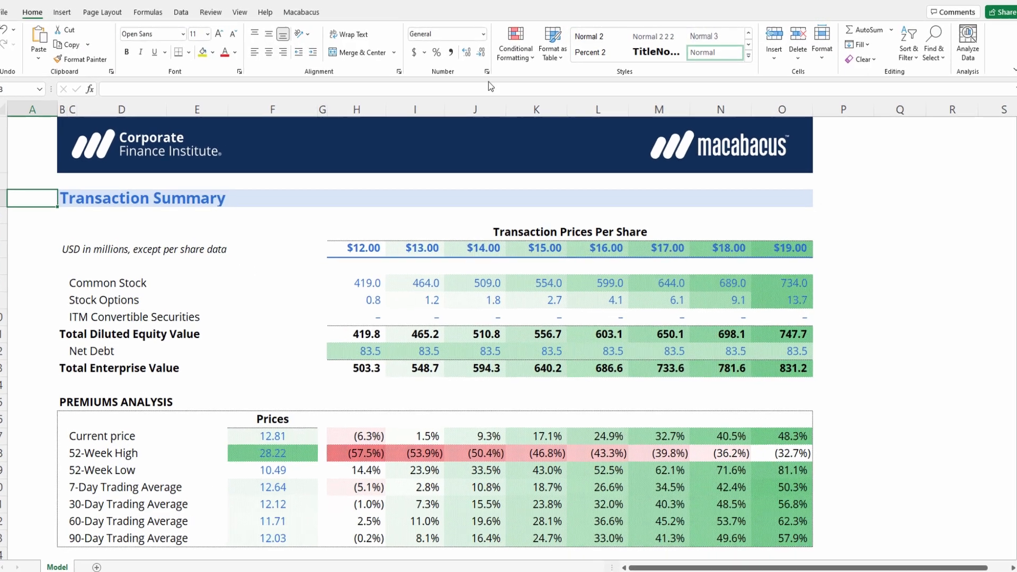
# Show Excel's Conditional Formatting Color Scales choices for comparison with the magnitude shading.
pyautogui.click(514, 43)
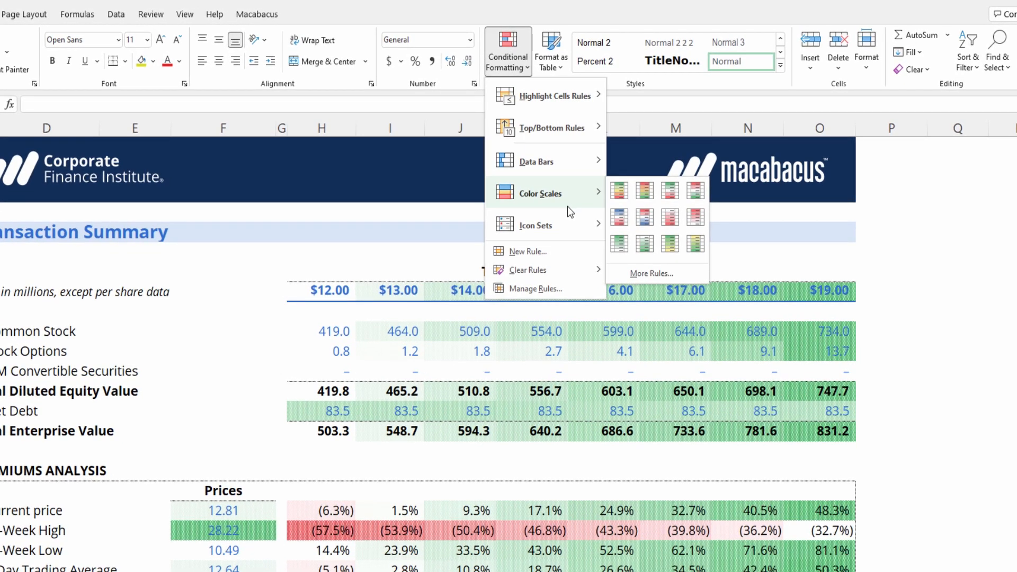
pyautogui.moveTo(570, 209)
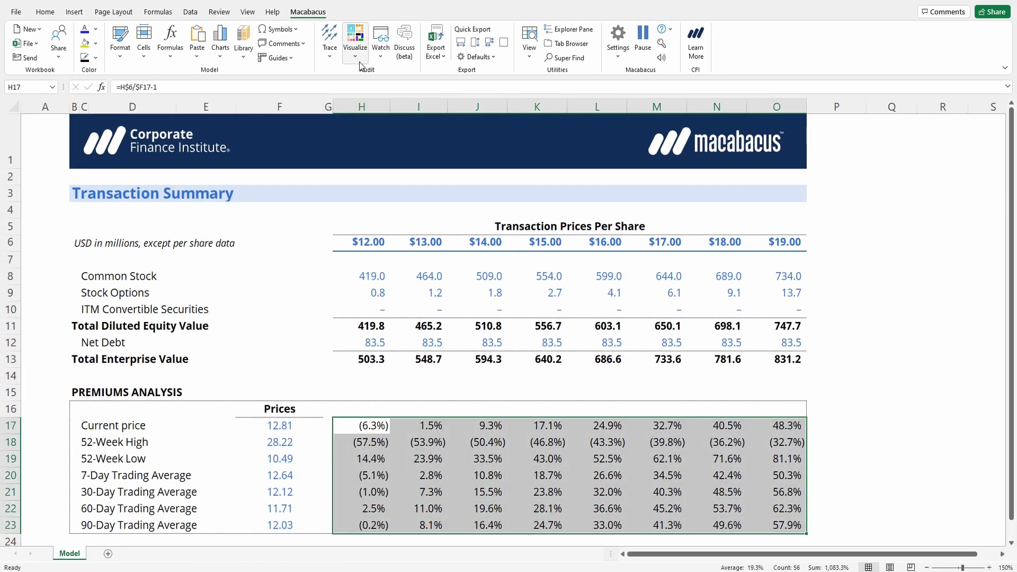
# Apply a Magnitude Map to premiums H17:O23, analysing each row individually.
pyautogui.click(355, 40)
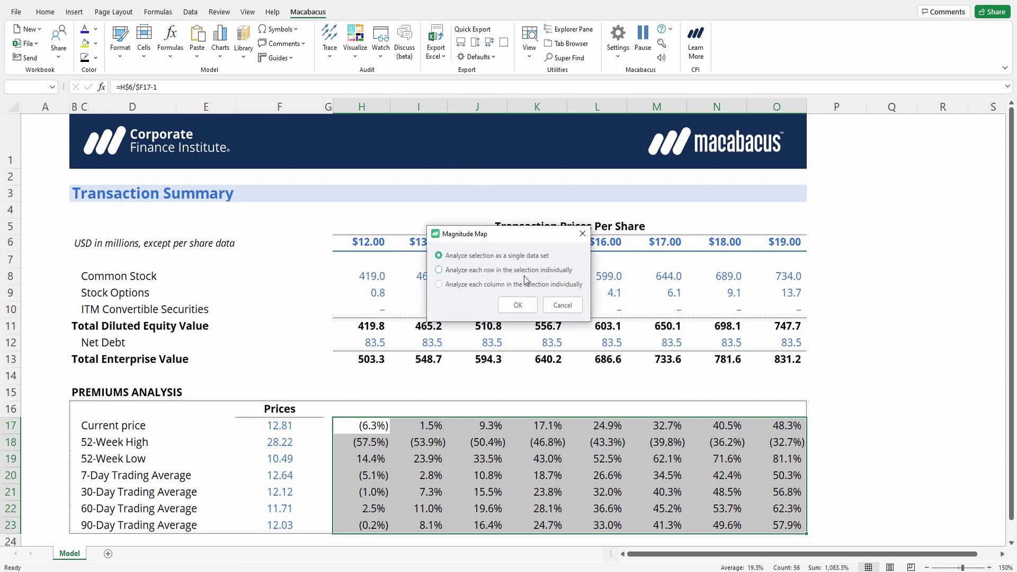
pyautogui.click(517, 305)
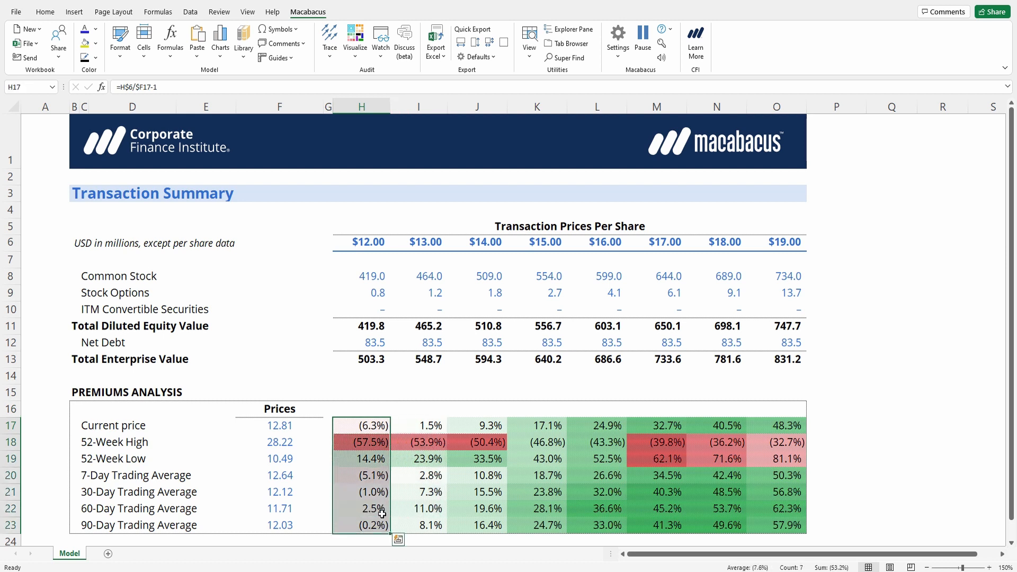
pyautogui.click(355, 38)
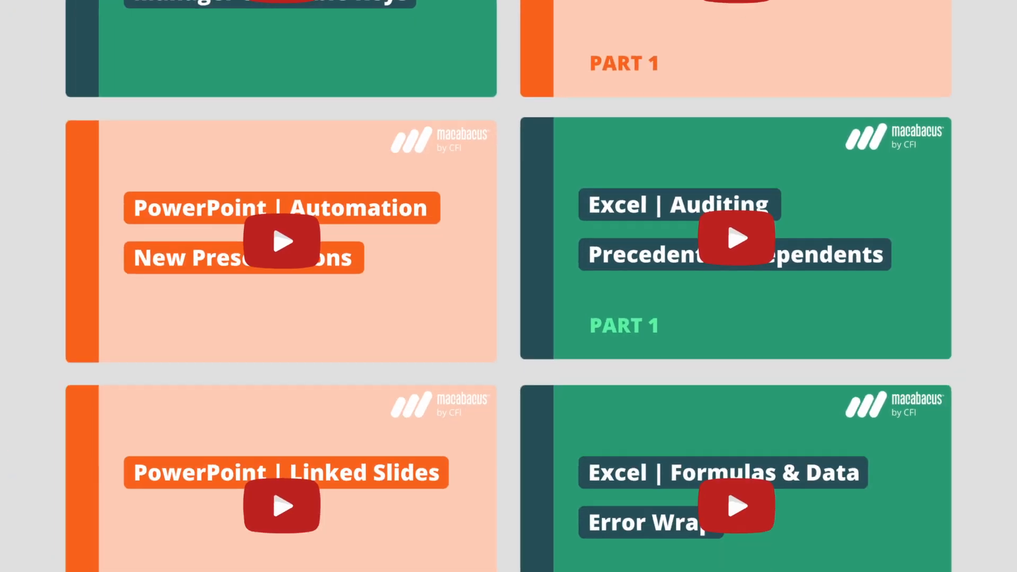
# Scroll through the end card of Macabacus tutorial videos and the CFI channel link.
pyautogui.scroll(-3)
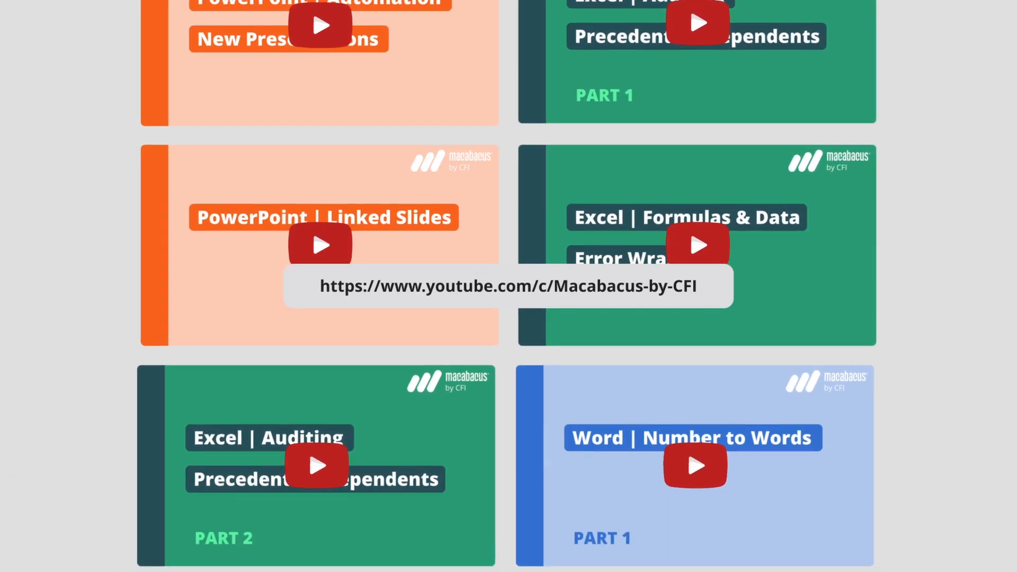
pyautogui.scroll(-3)
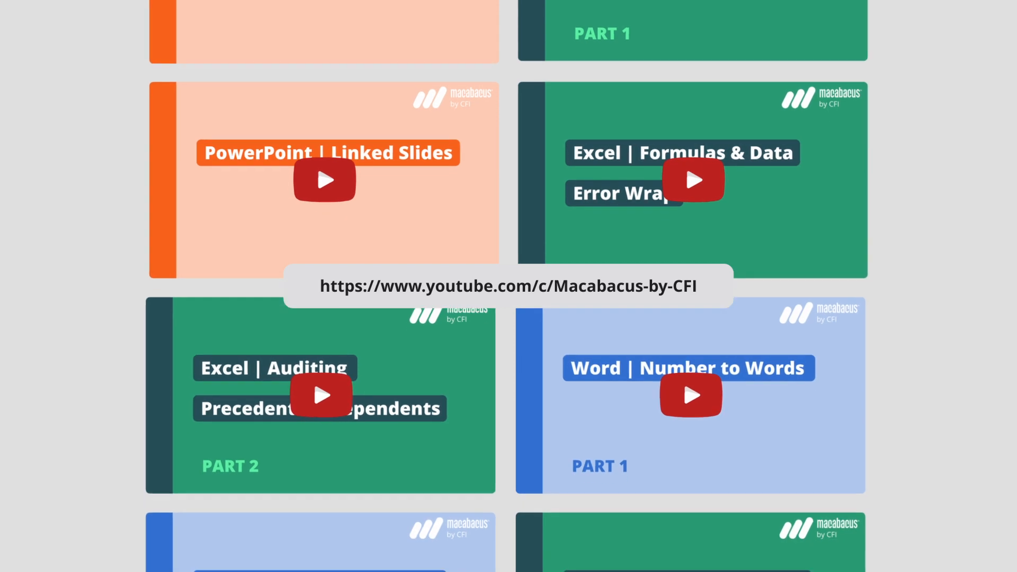